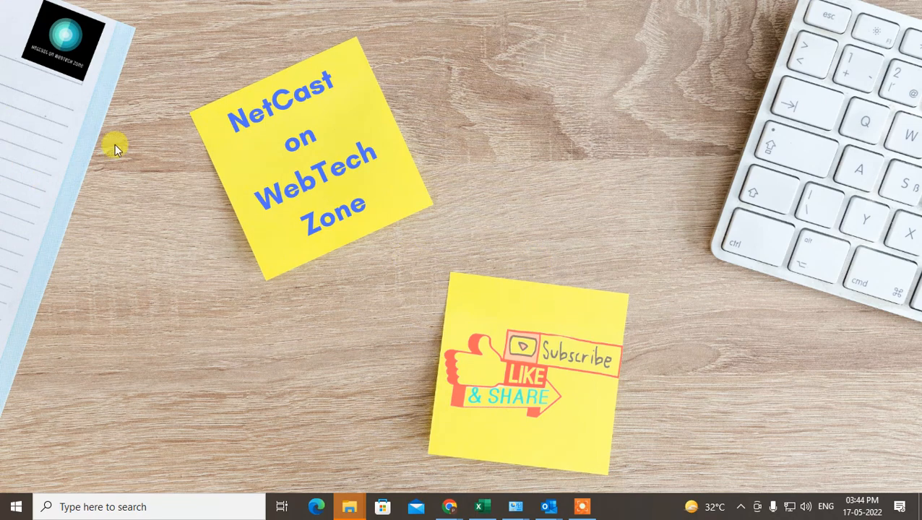
mouse_move(566, 143)
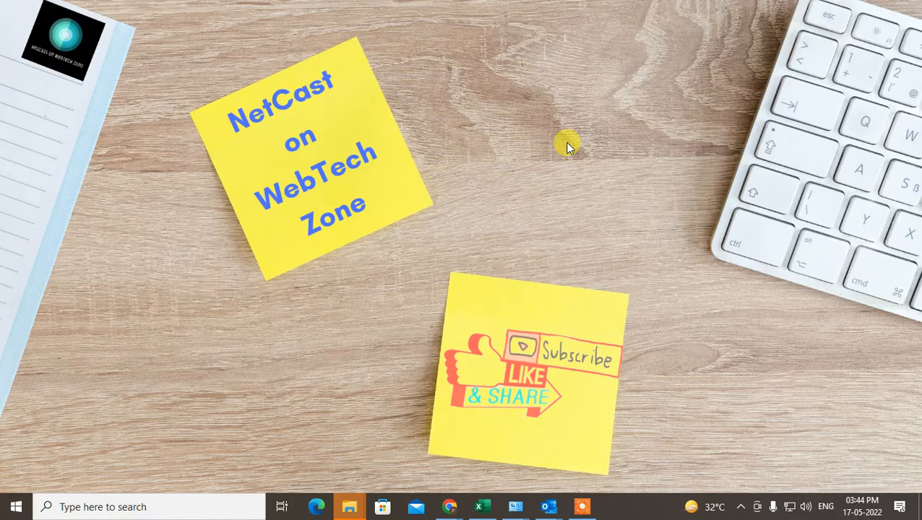
Refresh the desktop, then search 'settings' from the taskbar and launch the Settings app.
right_click(566, 142)
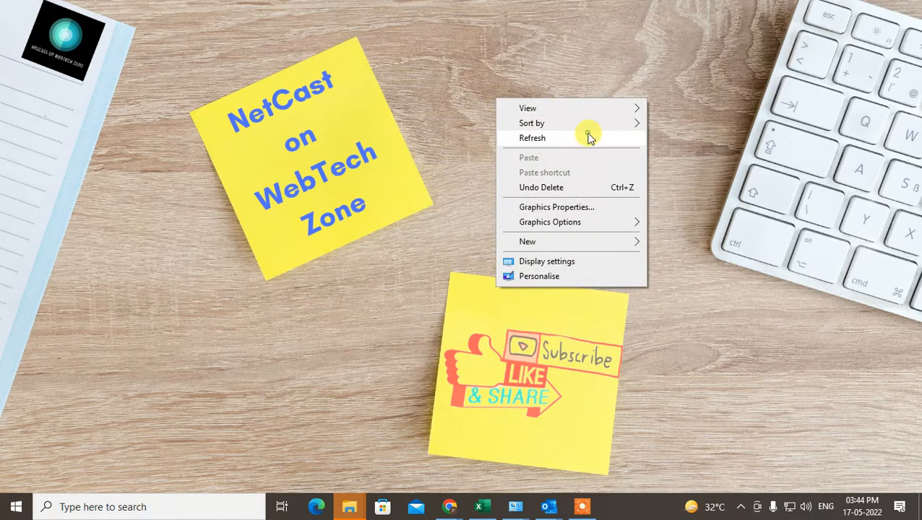
left_click(531, 139)
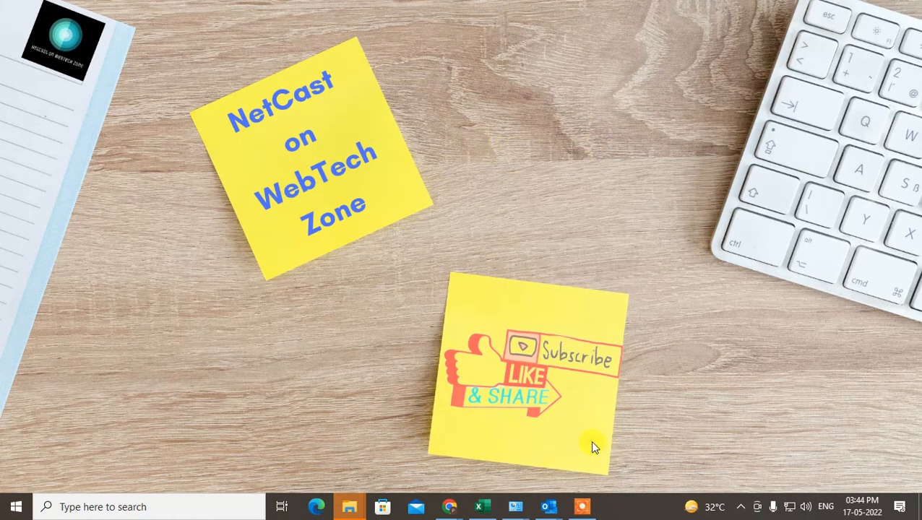
mouse_move(450, 228)
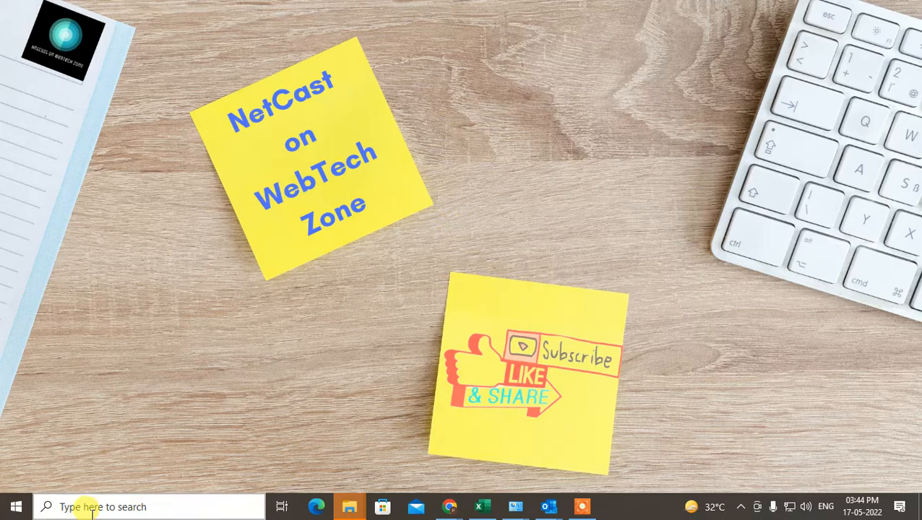
type("cn")
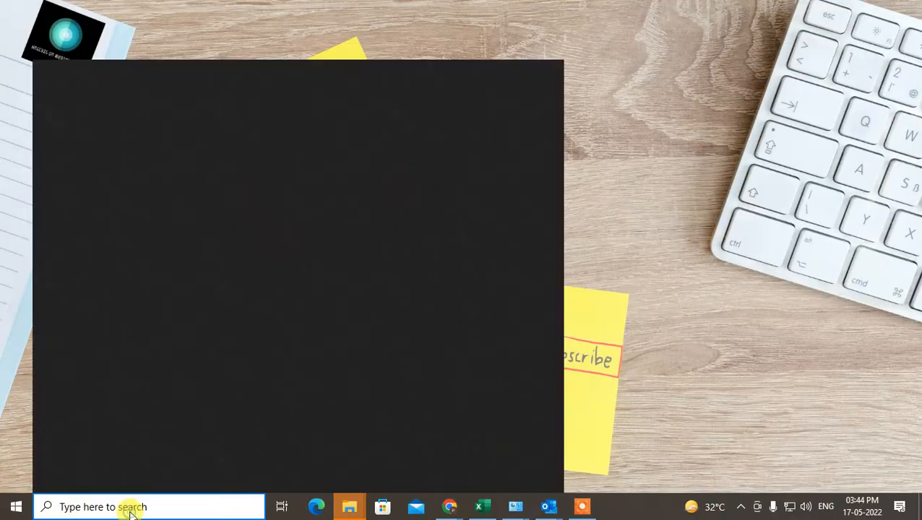
type("see")
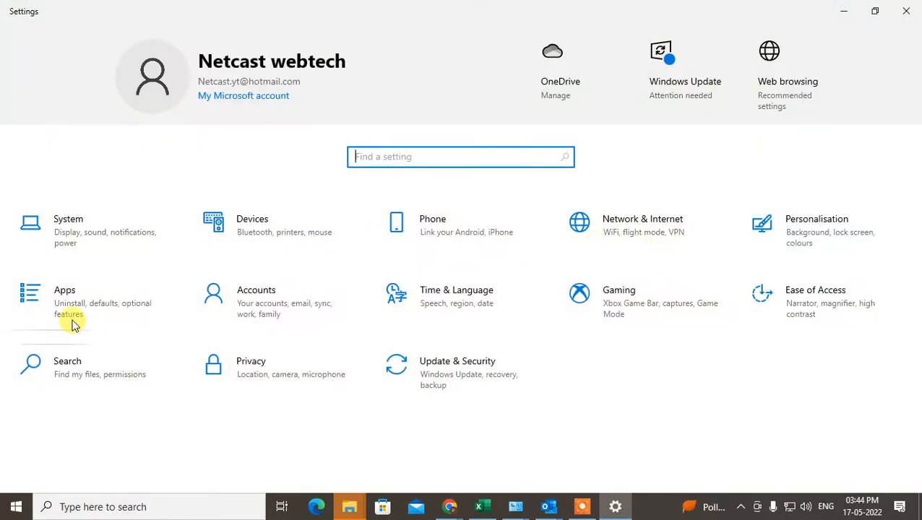
Under Apps > Default apps, switch the Email default from Mail to Outlook and go to per-protocol defaults.
left_click(63, 301)
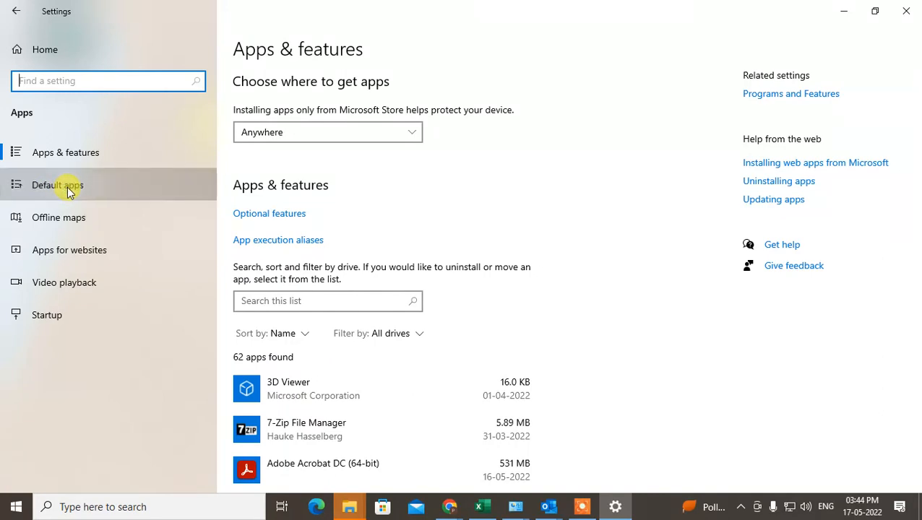
left_click(58, 185)
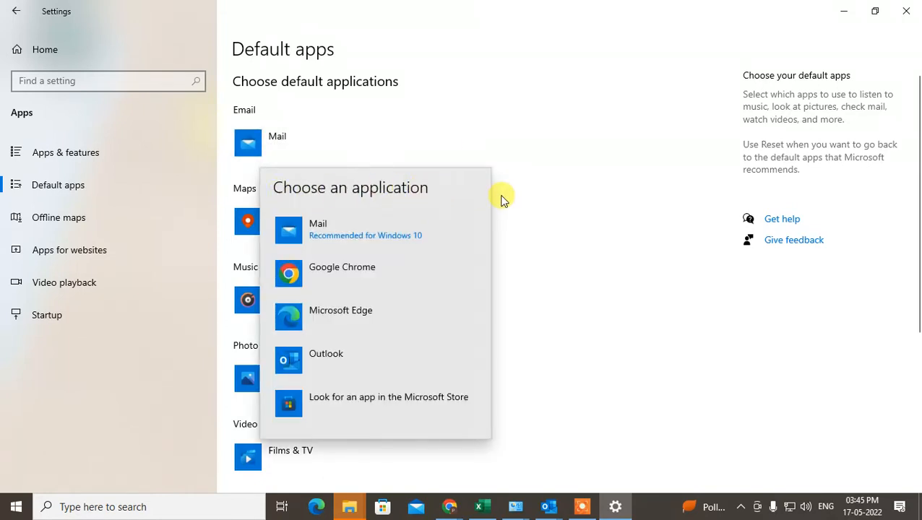
mouse_move(335, 239)
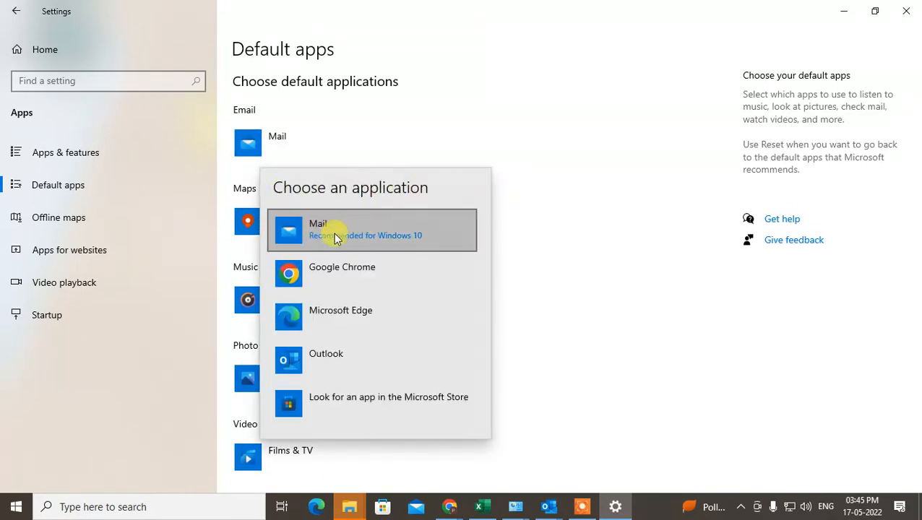
mouse_move(325, 358)
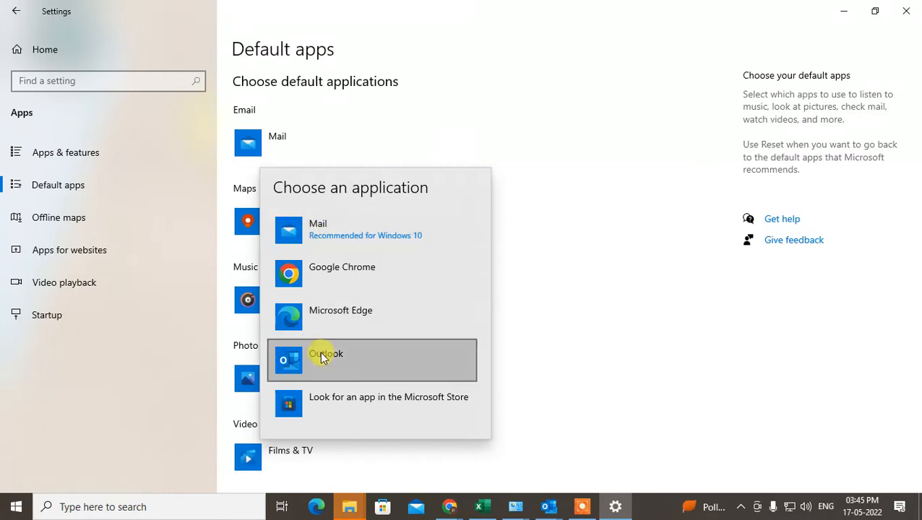
left_click(326, 361)
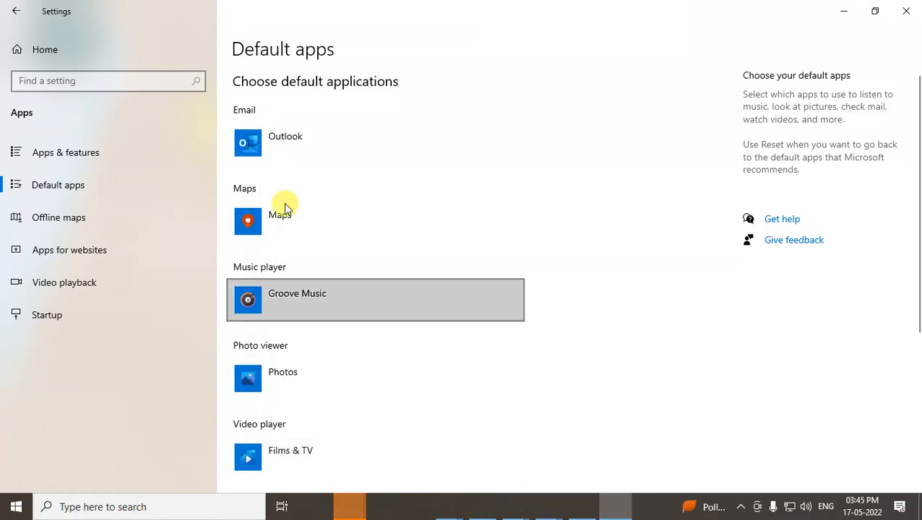
mouse_move(422, 277)
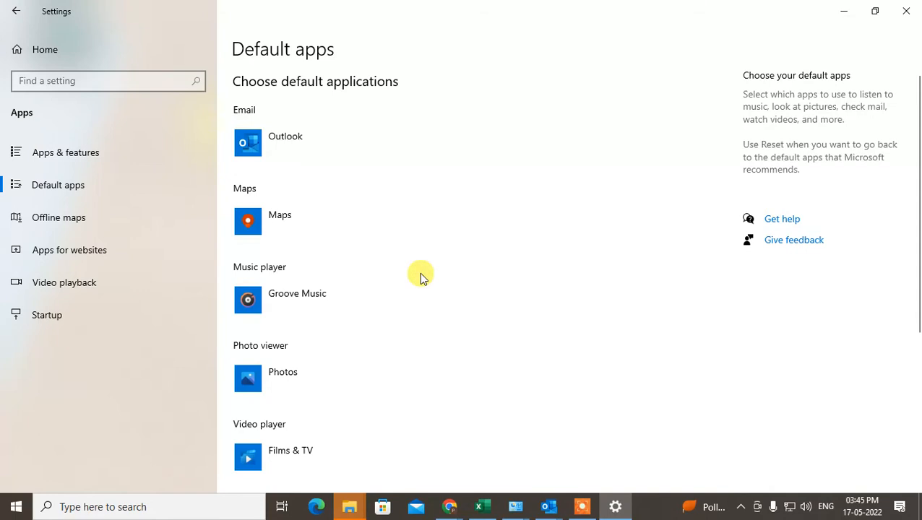
scroll("down", 3)
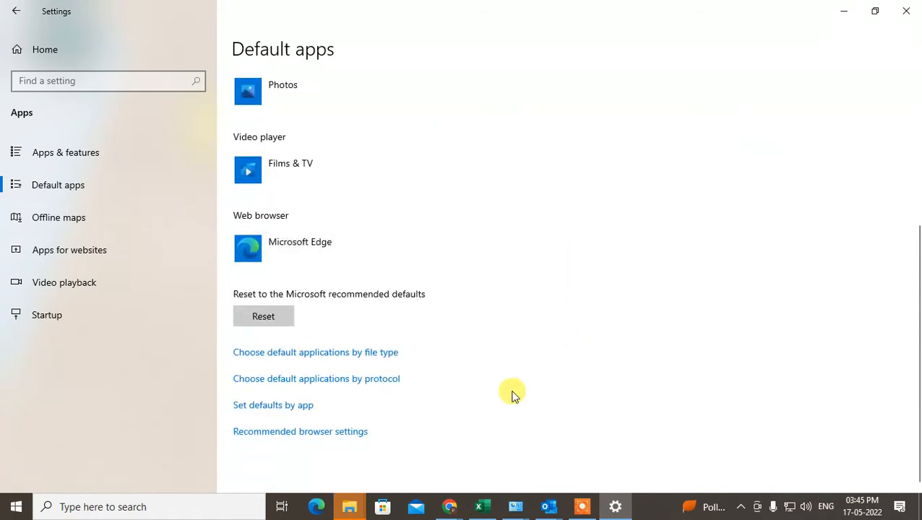
mouse_move(320, 378)
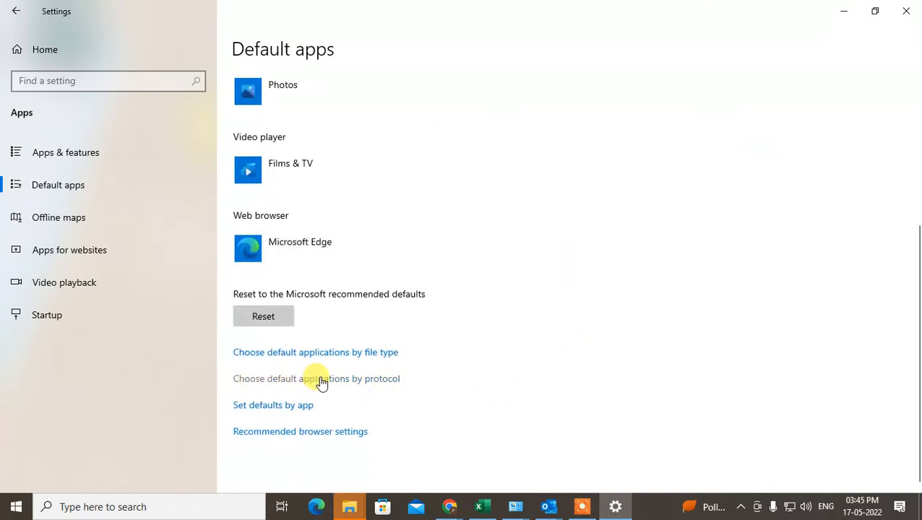
left_click(315, 378)
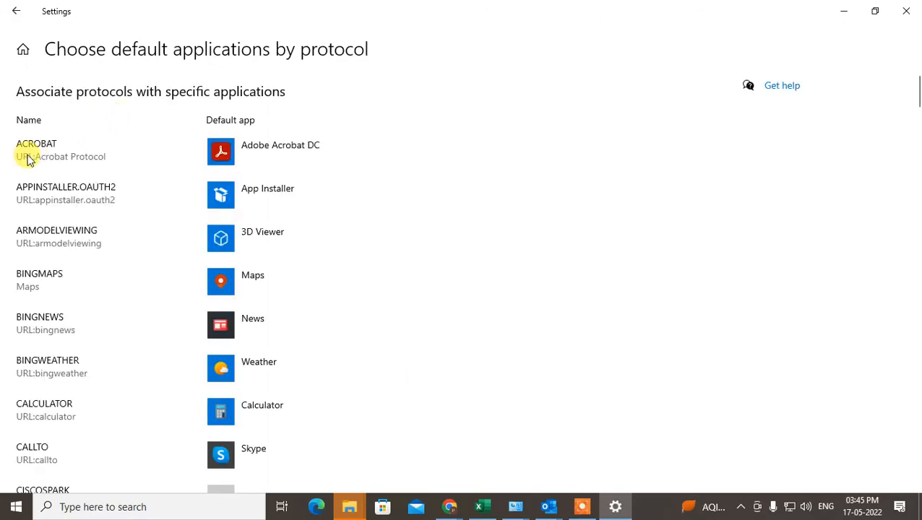
mouse_move(118, 98)
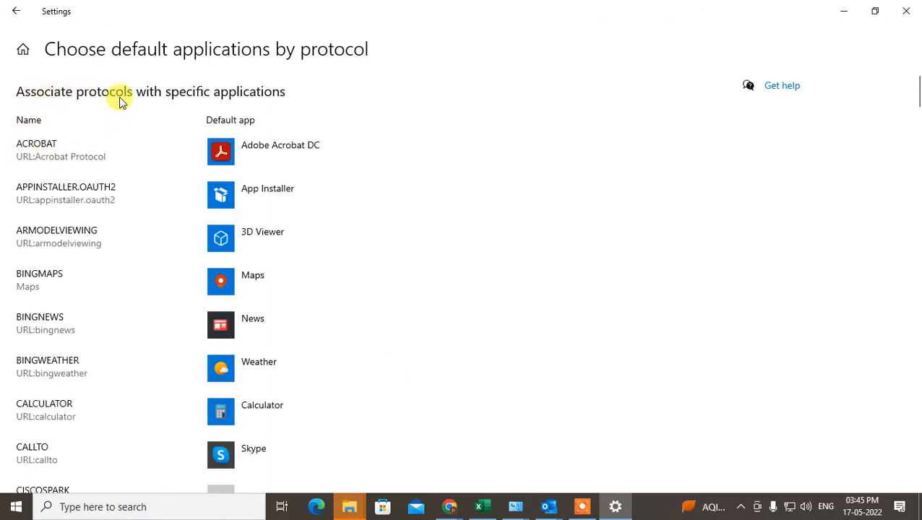
mouse_move(263, 91)
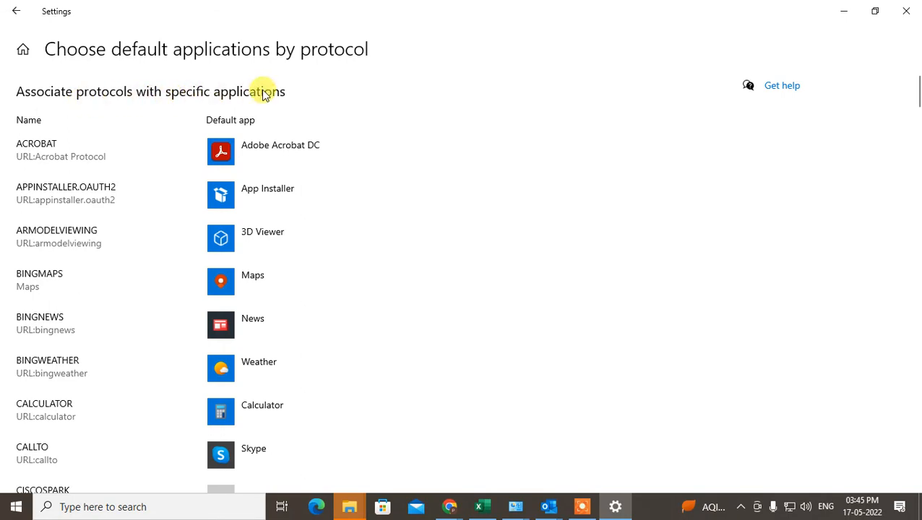
mouse_move(249, 138)
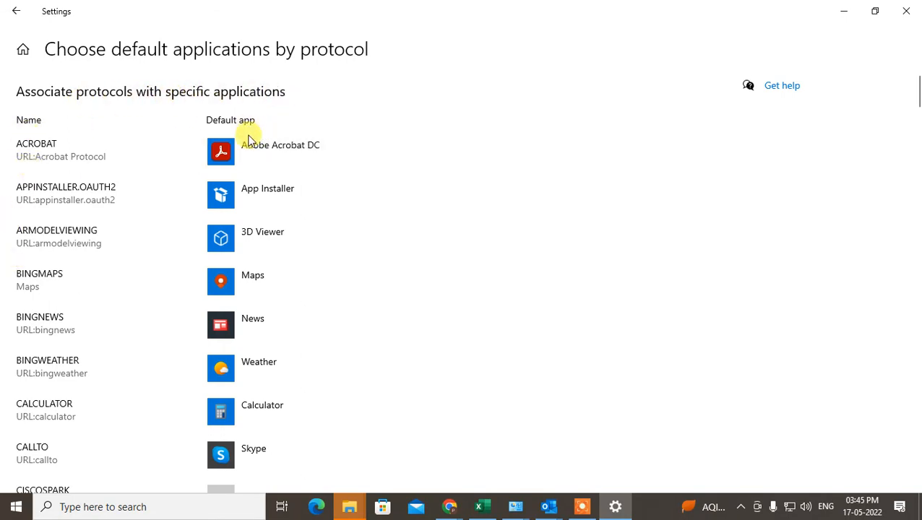
Scroll the protocol list down to MAILTO, showing MAILTO, FEED and FEEDS assigned to Outlook.
scroll("down", 3)
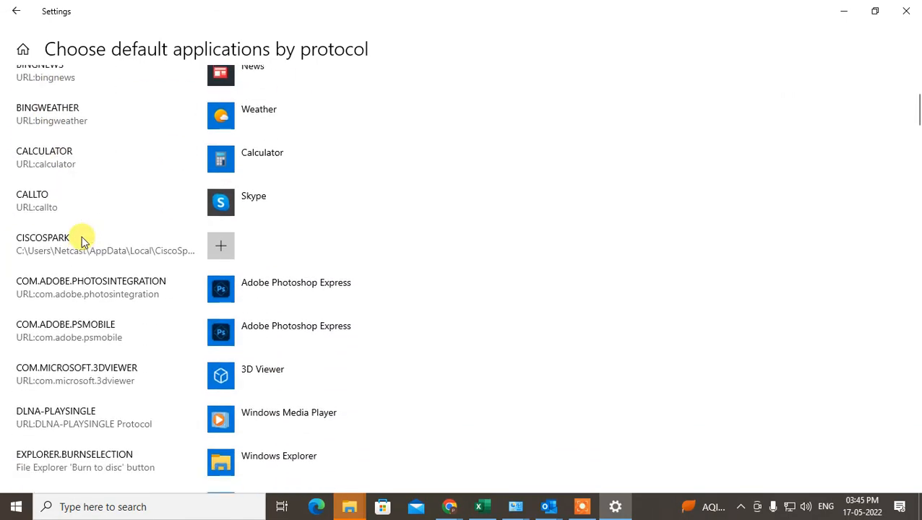
scroll("down", 3)
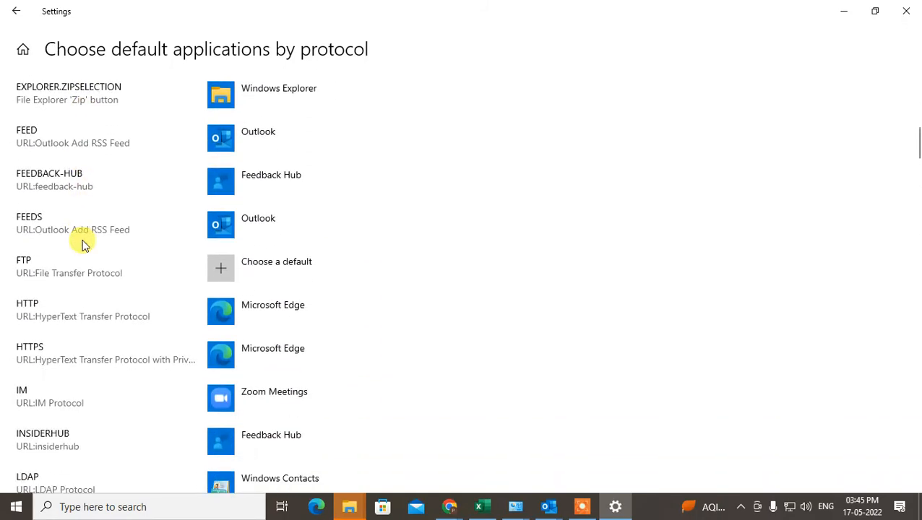
scroll("down", 3)
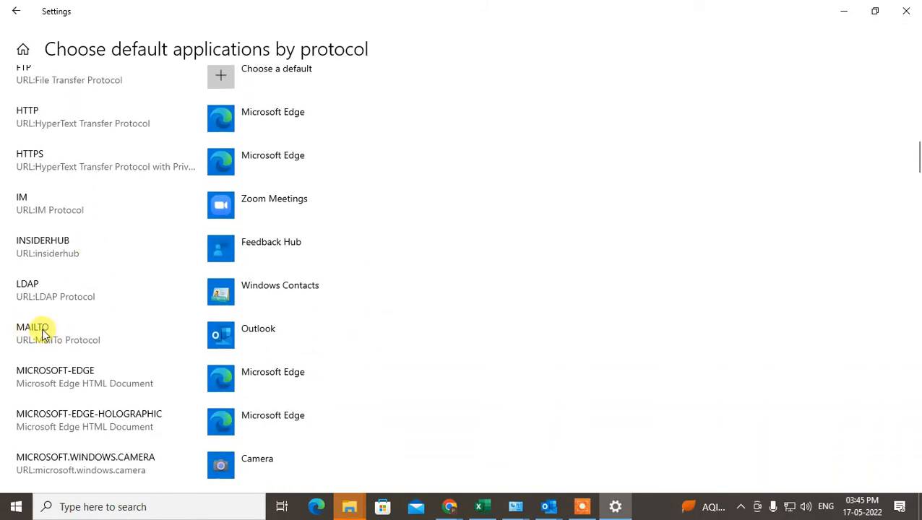
scroll("down", 3)
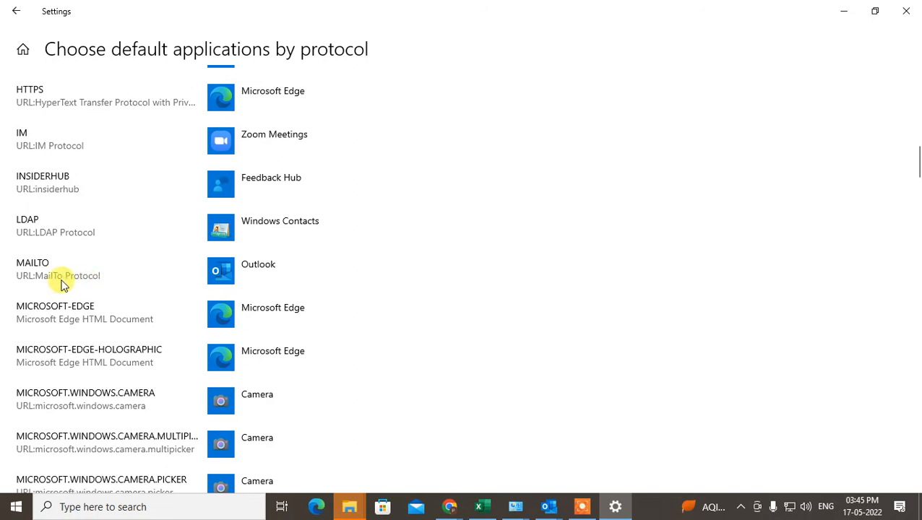
mouse_move(275, 273)
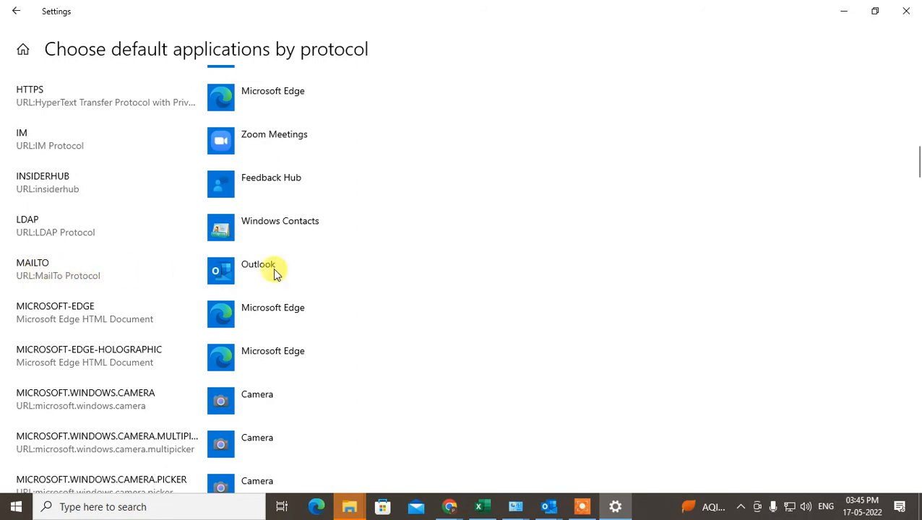
Reconfirm Outlook as the MAILTO handler and close Settings to return to the desktop.
left_click(257, 271)
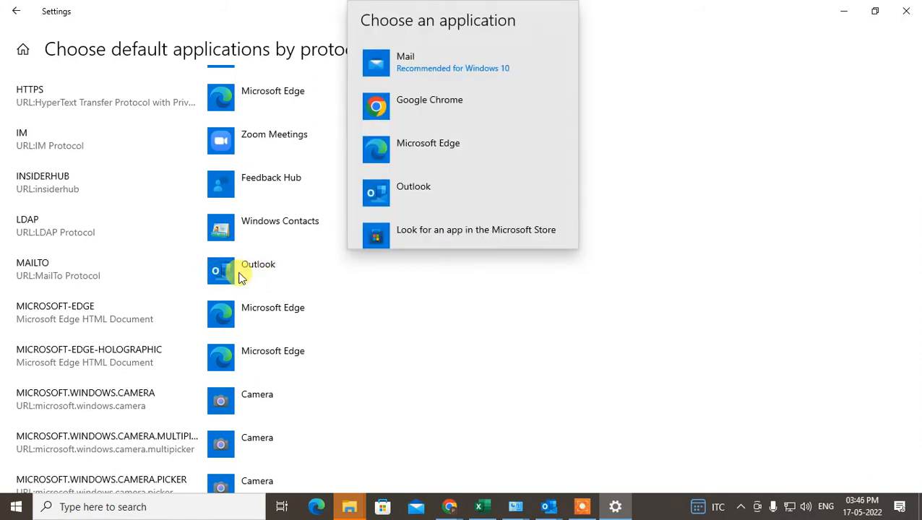
mouse_move(425, 202)
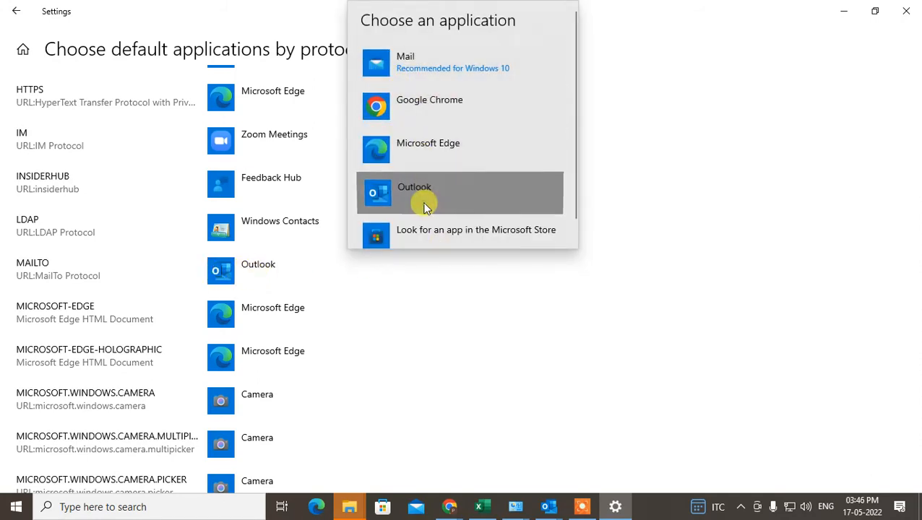
left_click(413, 194)
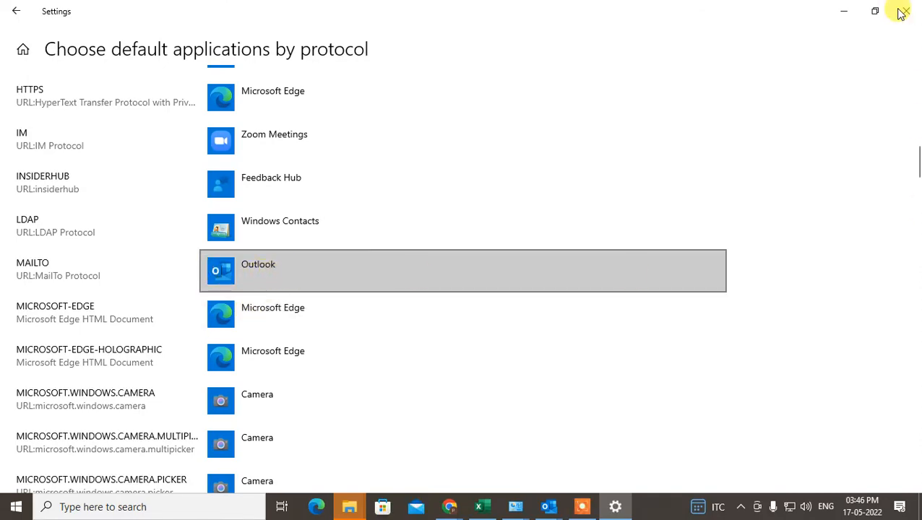
left_click(901, 11)
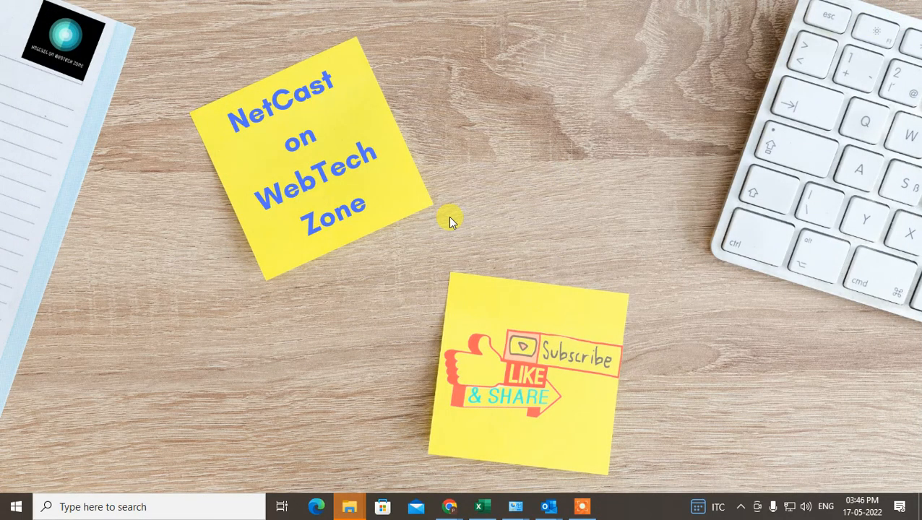
mouse_move(422, 190)
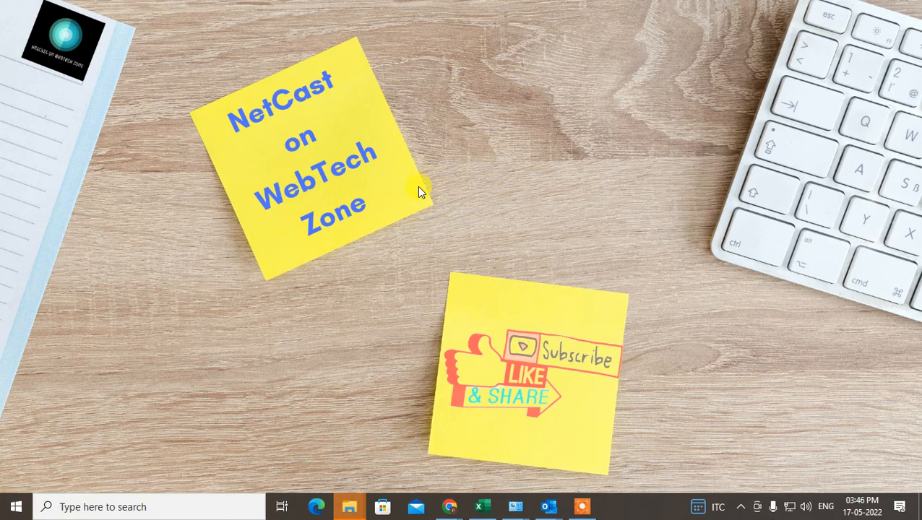
mouse_move(743, 104)
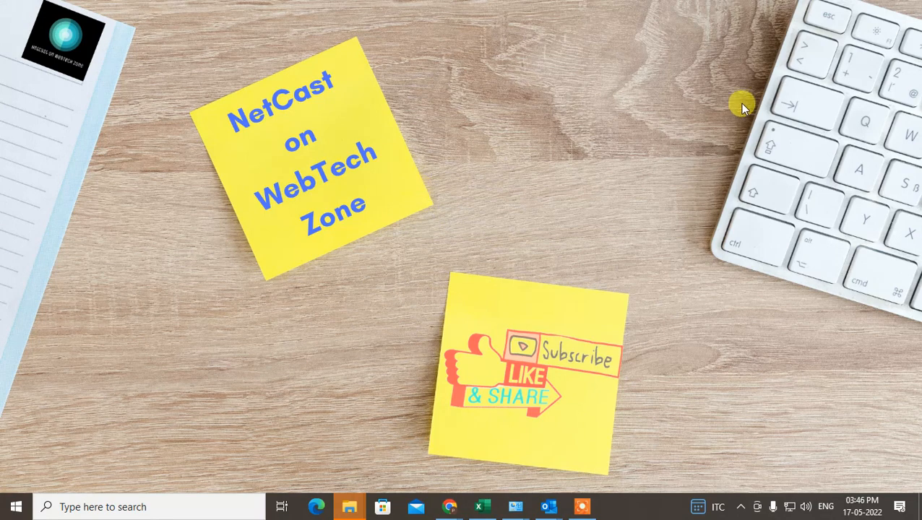